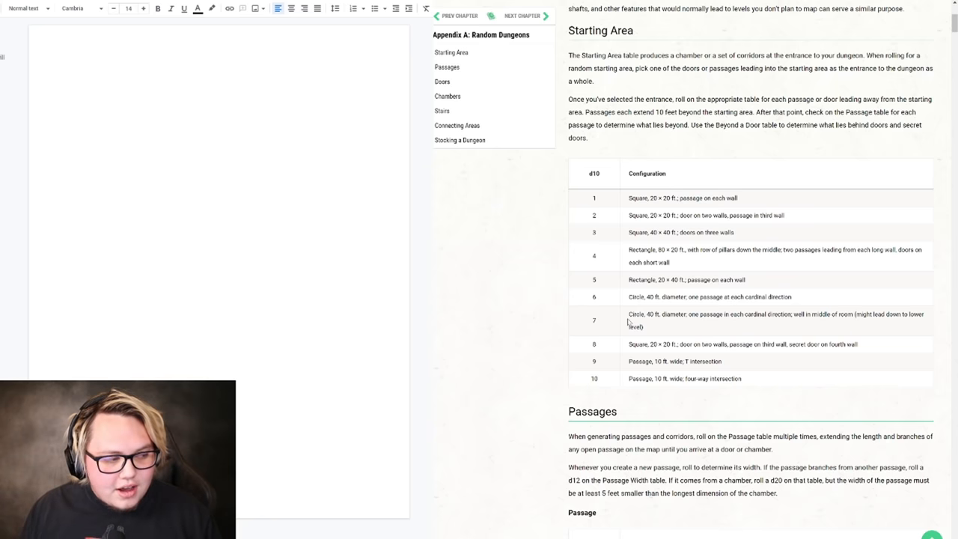
pyautogui.moveTo(634, 262)
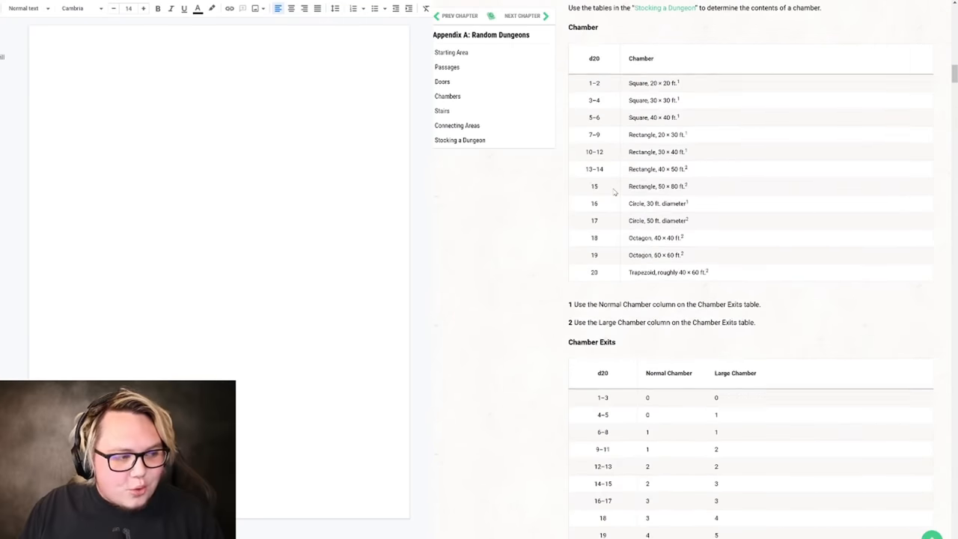
# Add a '7:' entry on a new line below '4: 24' in the notes.
pyautogui.scroll(-3)
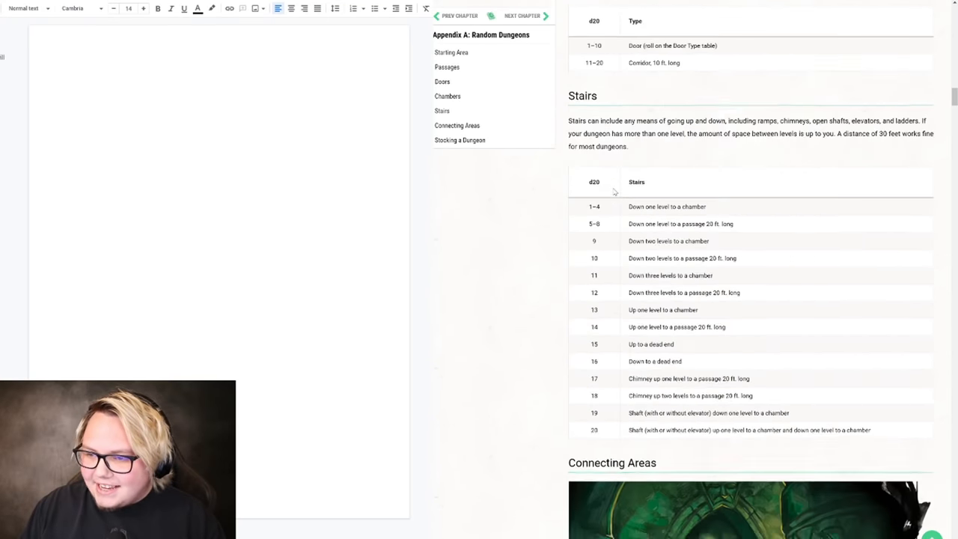
pyautogui.scroll(-3)
pyautogui.write('4: 24')
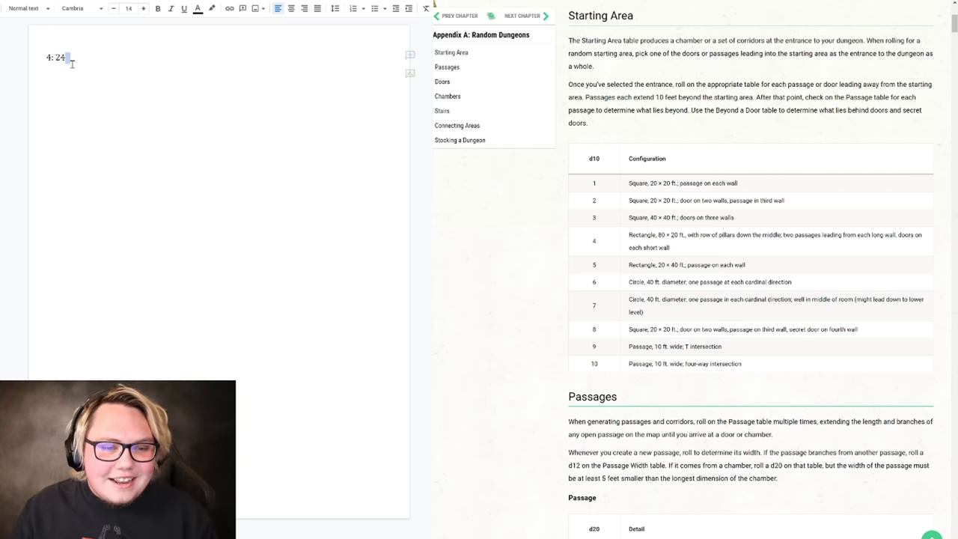
pyautogui.write('7')
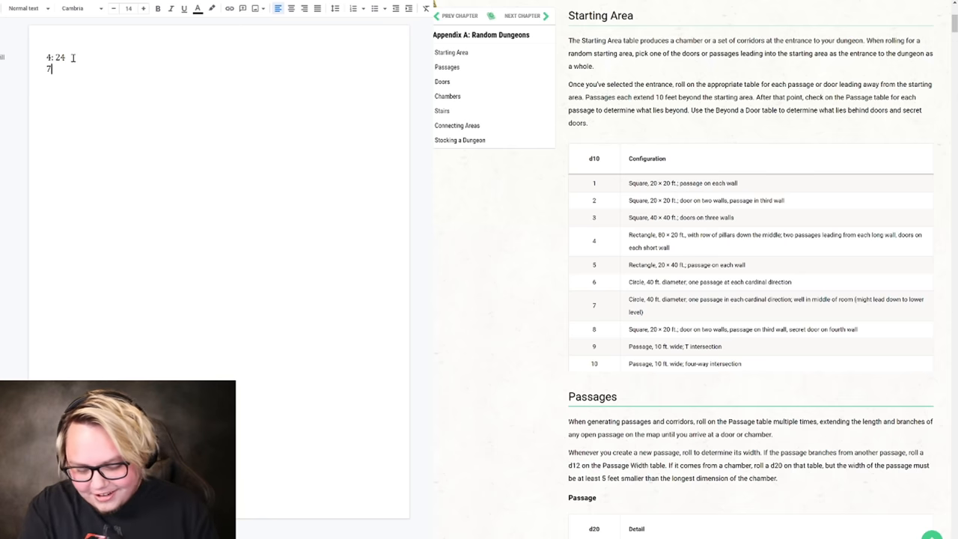
pyautogui.write(':')
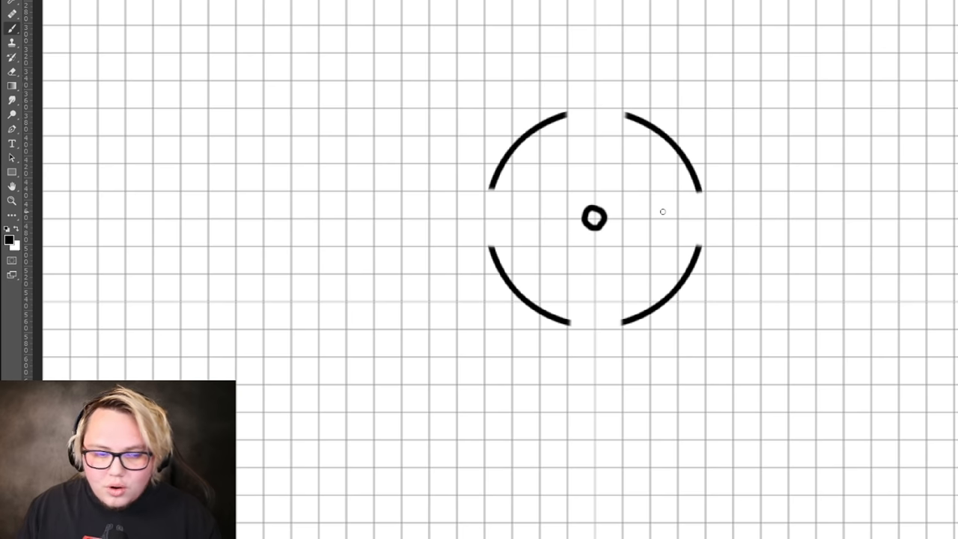
pyautogui.moveTo(642, 248)
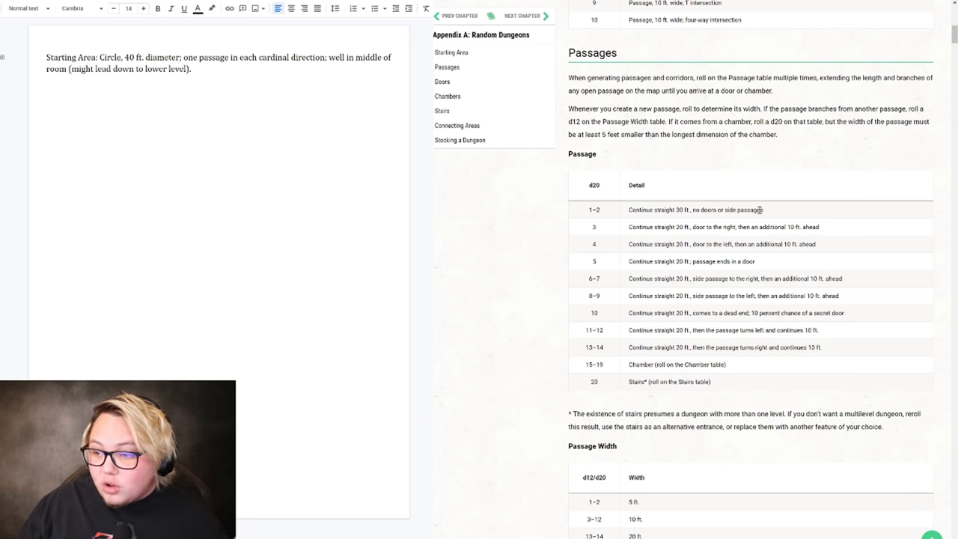
# Paste the Passage table row, editing it to 'Continue straight 20 ft., dead end; 10 percent secret door'.
pyautogui.write('6-7\tContinue straight 20 ft., side passage to the right, then an additional 10 ft. ahead (19)')
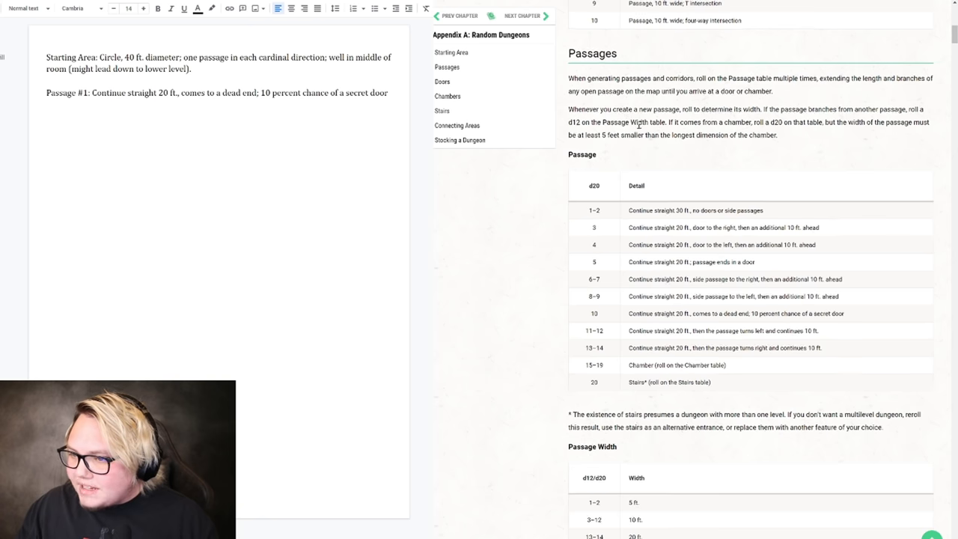
pyautogui.scroll(-3)
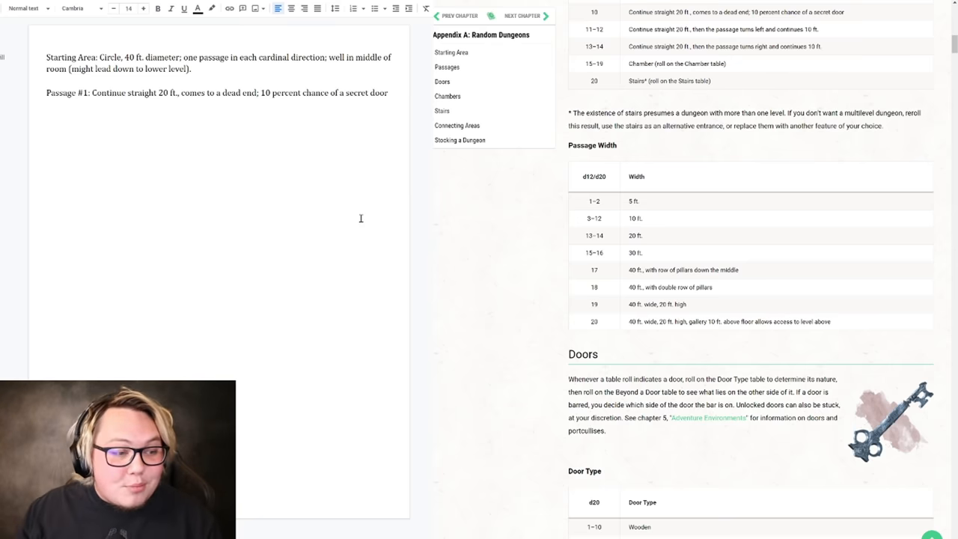
# Append '40 feet with double row of pillars' to Passage #1 and start a 'Chamber:' line.
pyautogui.scroll(-3)
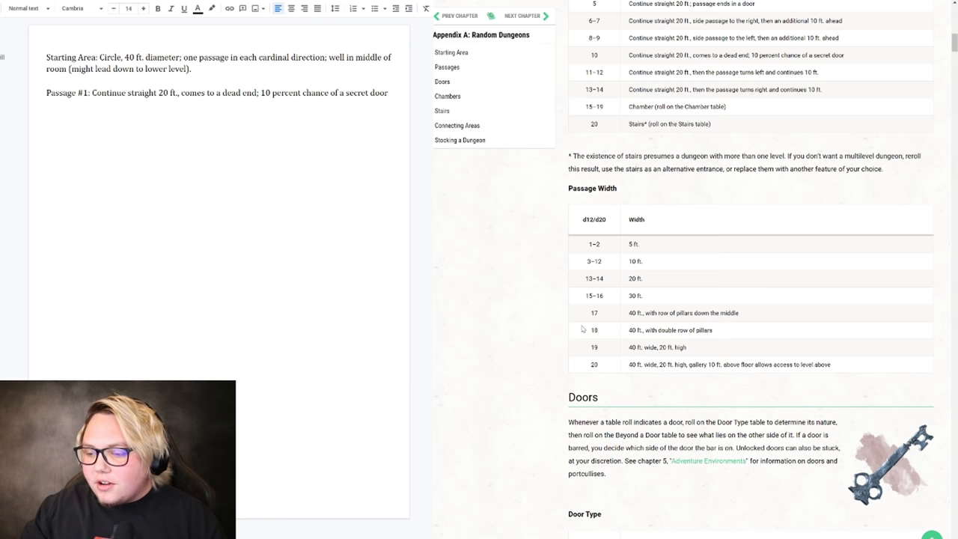
pyautogui.moveTo(561, 342)
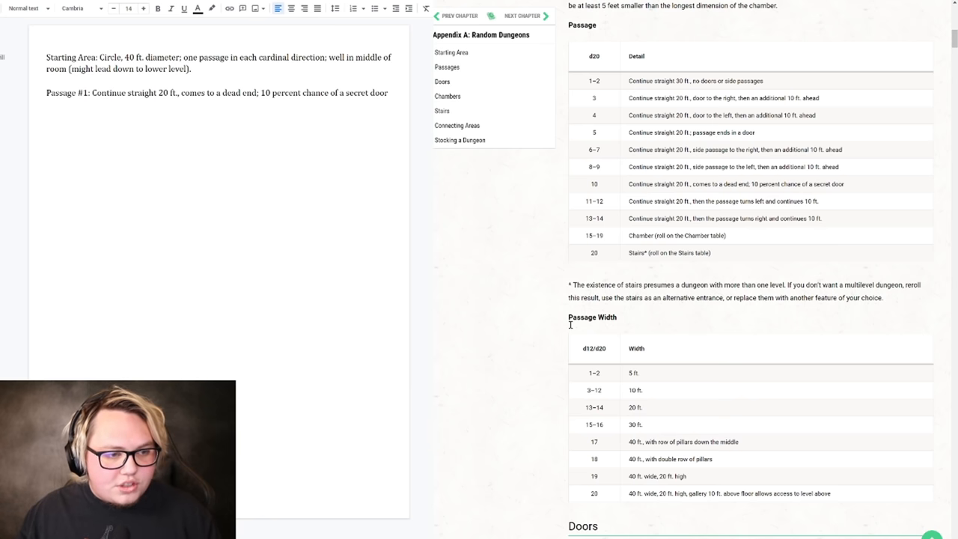
pyautogui.write('40 feet with double row of pillars')
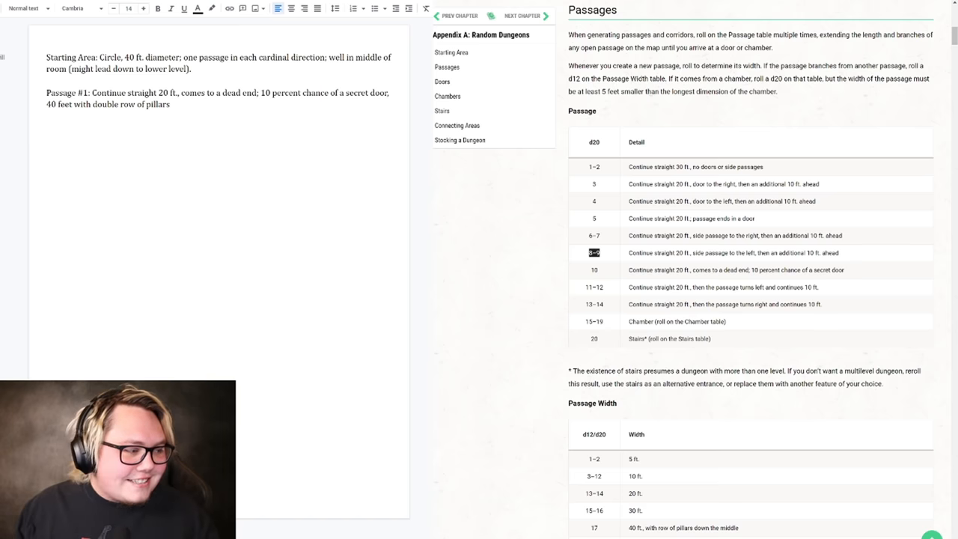
pyautogui.write('Chamber:')
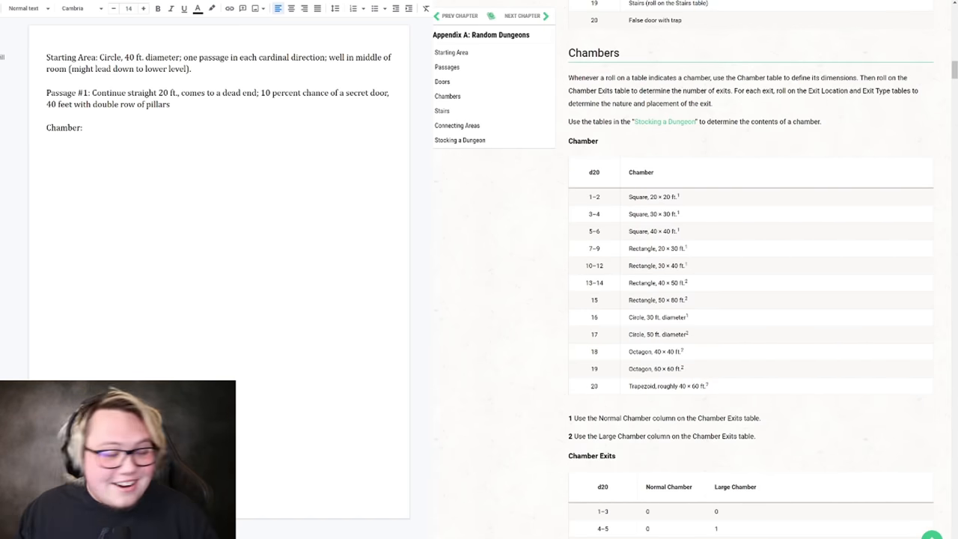
pyautogui.moveTo(680, 207)
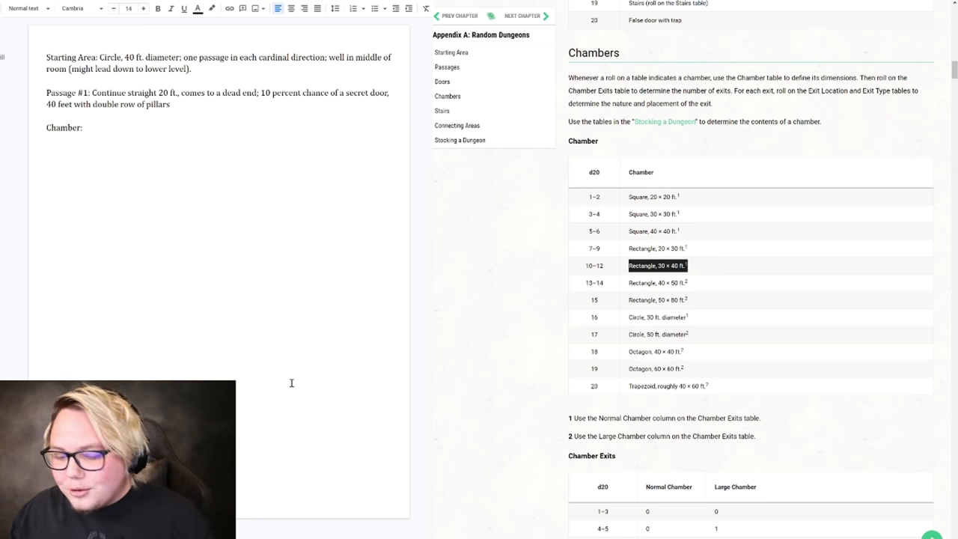
# Paste 'Rectangle, 30 × 40 ft.' after Chamber: in the notes.
pyautogui.write('Rectangle, 30 × 40 ft.1 (14)')
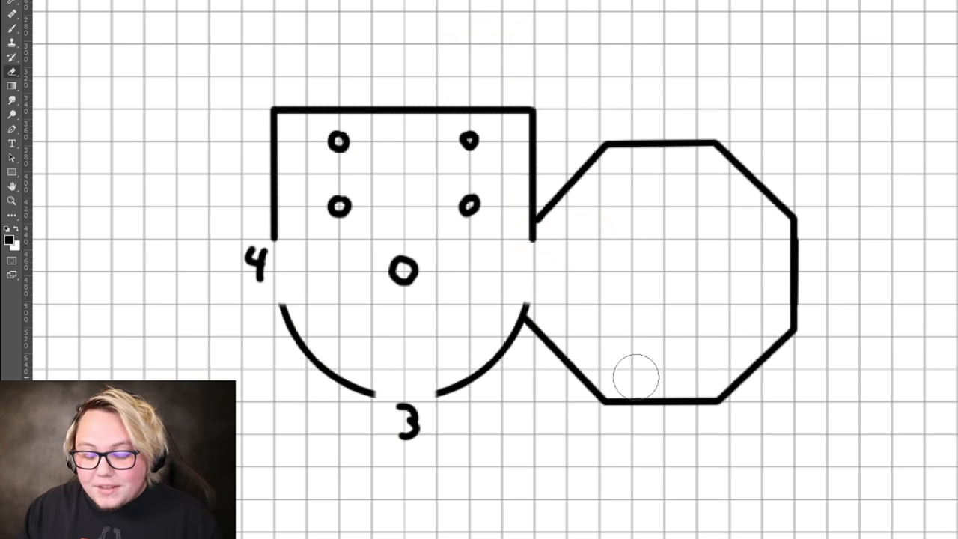
pyautogui.moveTo(718, 367)
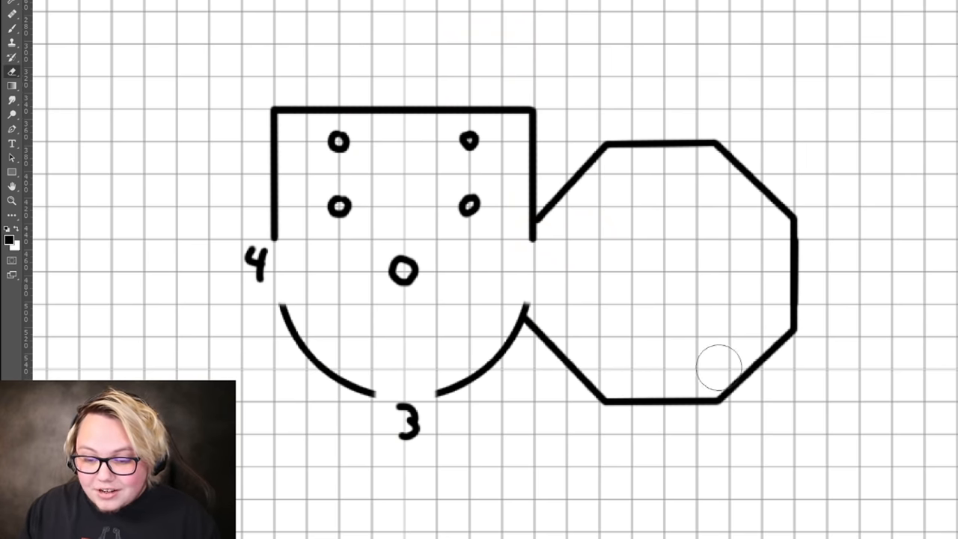
pyautogui.moveTo(539, 160)
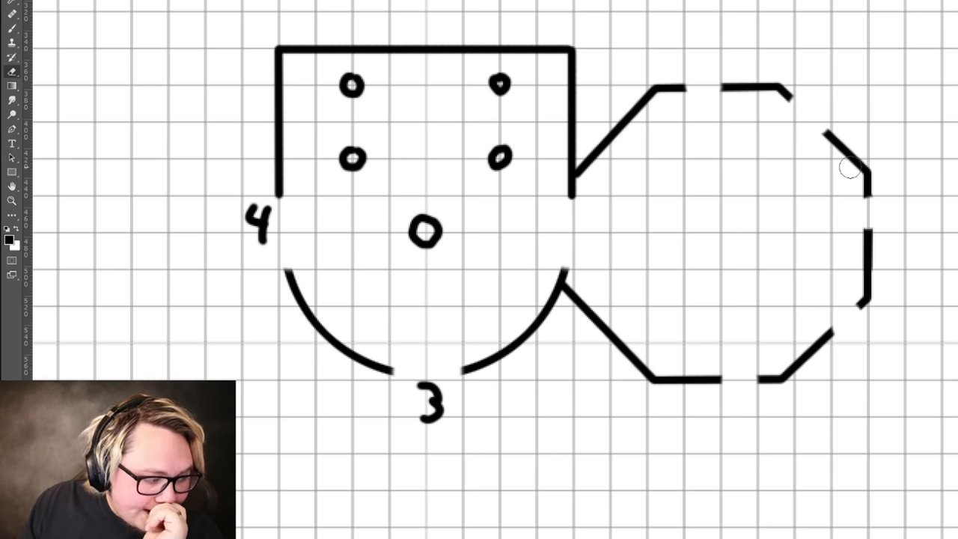
pyautogui.moveTo(574, 236)
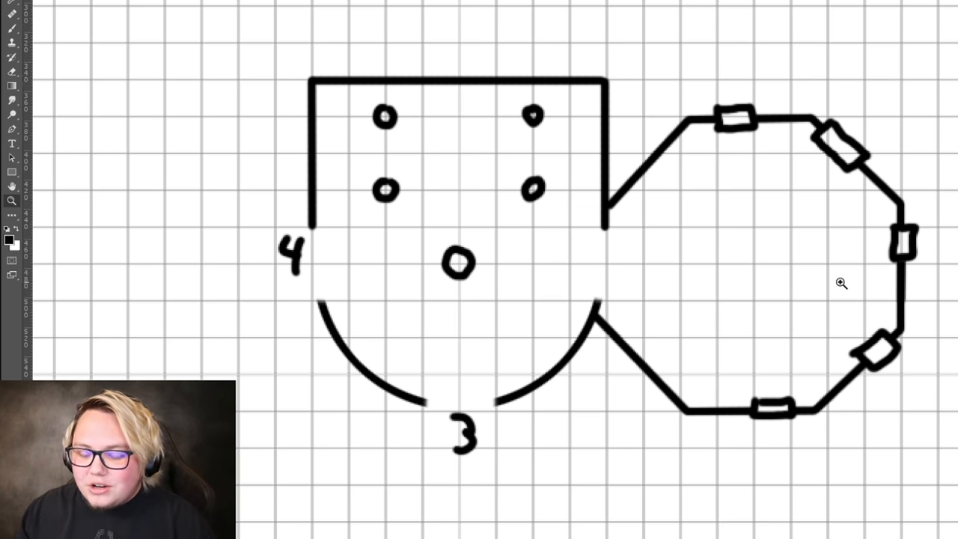
pyautogui.moveTo(808, 147)
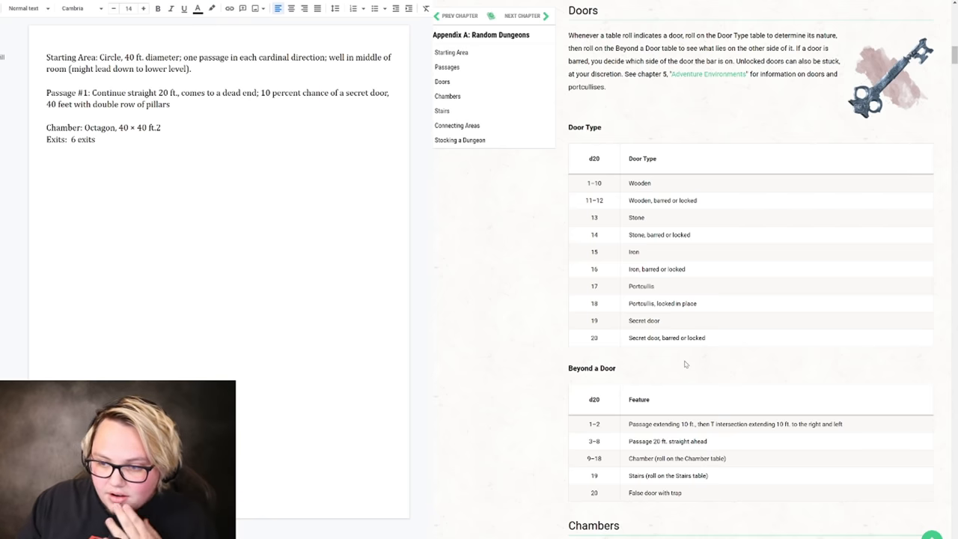
# Type 'Door' below Exits to begin the numbered door list.
pyautogui.write('Door:')
pyautogui.write('1: Portcullis')
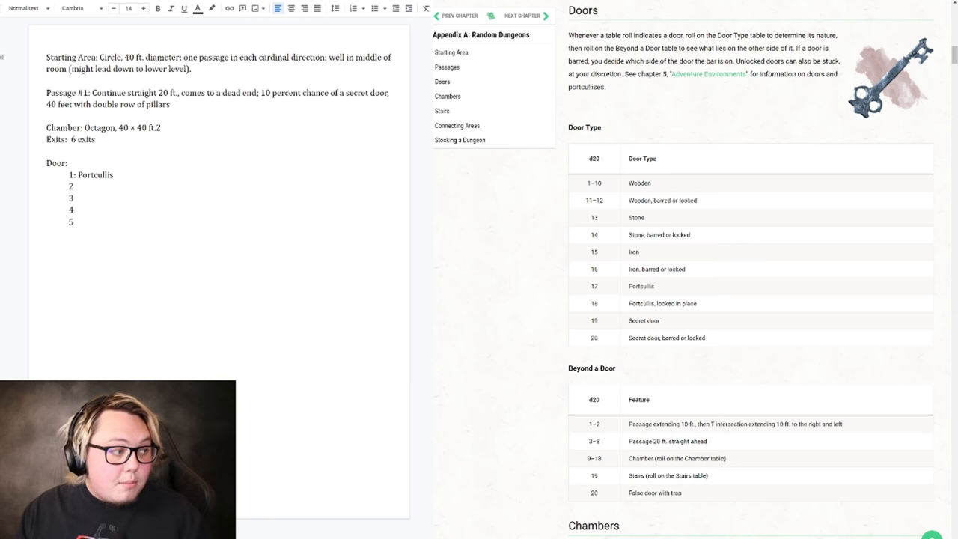
# Fill in each door line's type and lock state, such as 'Stone:'.
pyautogui.click(73, 186)
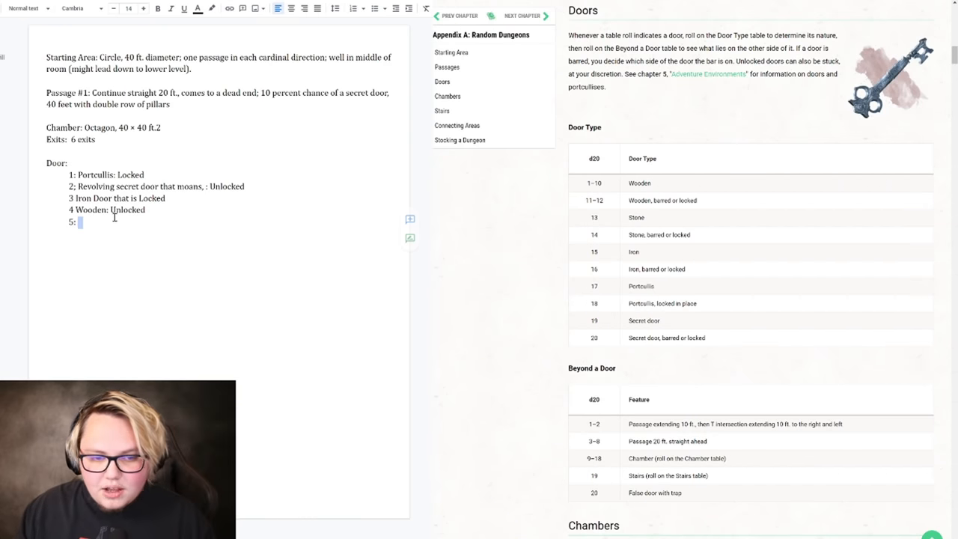
pyautogui.write('Ston')
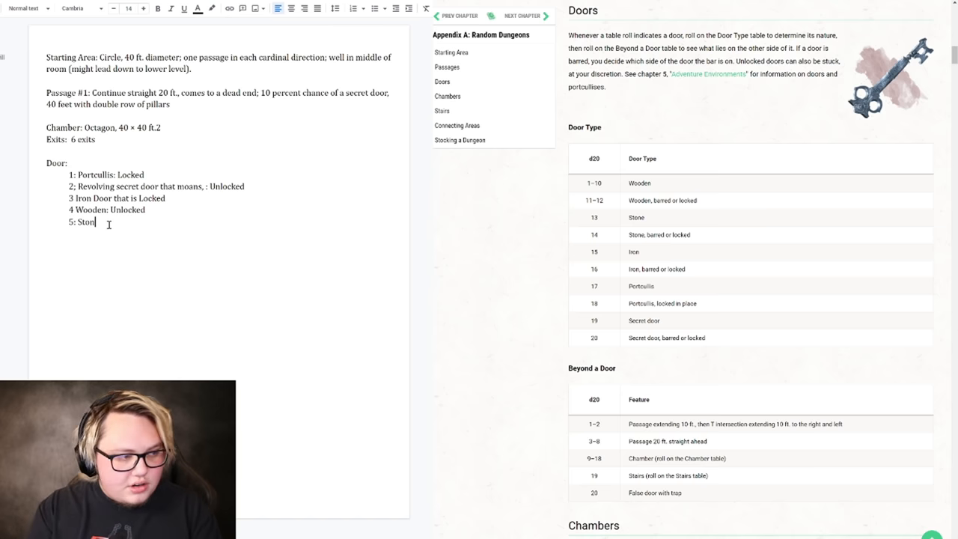
pyautogui.write('e: Locked')
pyautogui.write('Secret Door to Chamber')
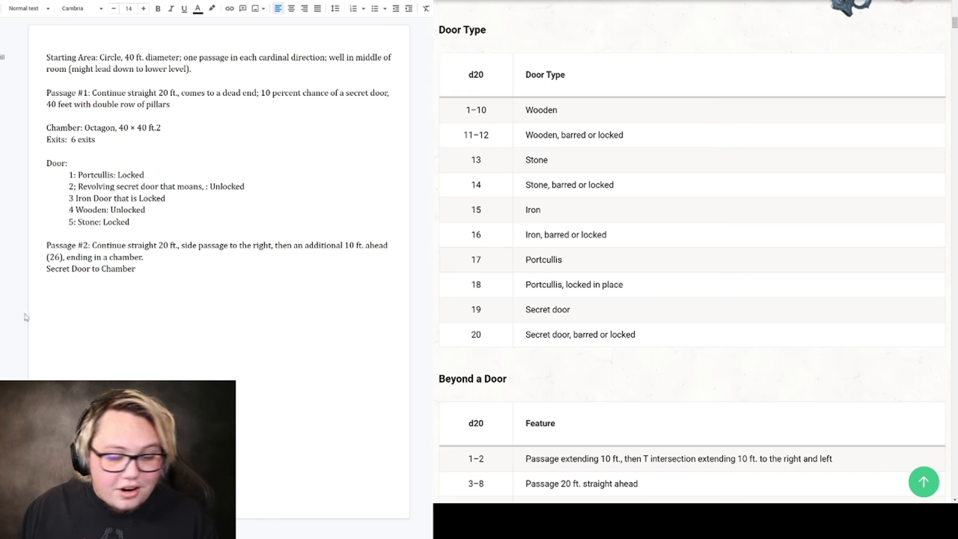
# Type 'Painting' to note the secret painting door into the chamber.
pyautogui.write('Painting')
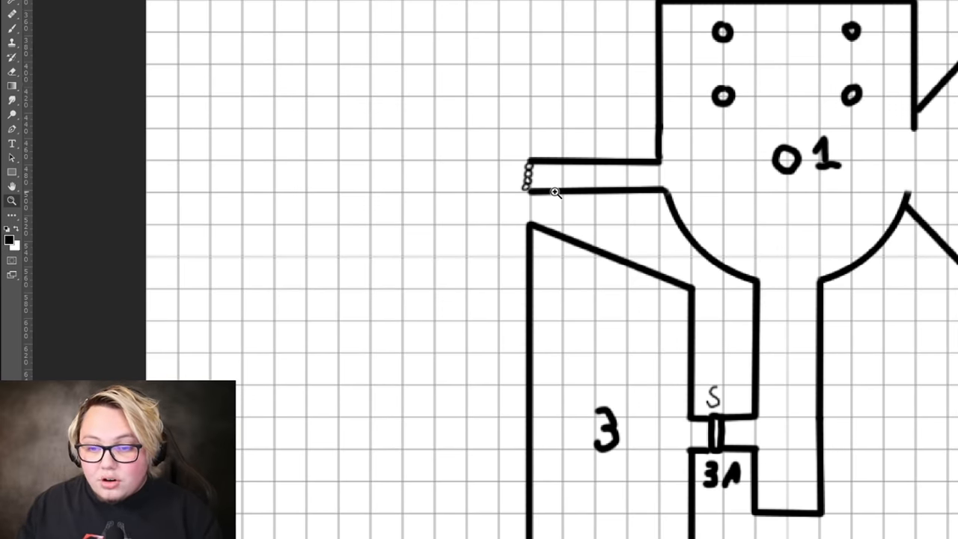
pyautogui.moveTo(556, 223)
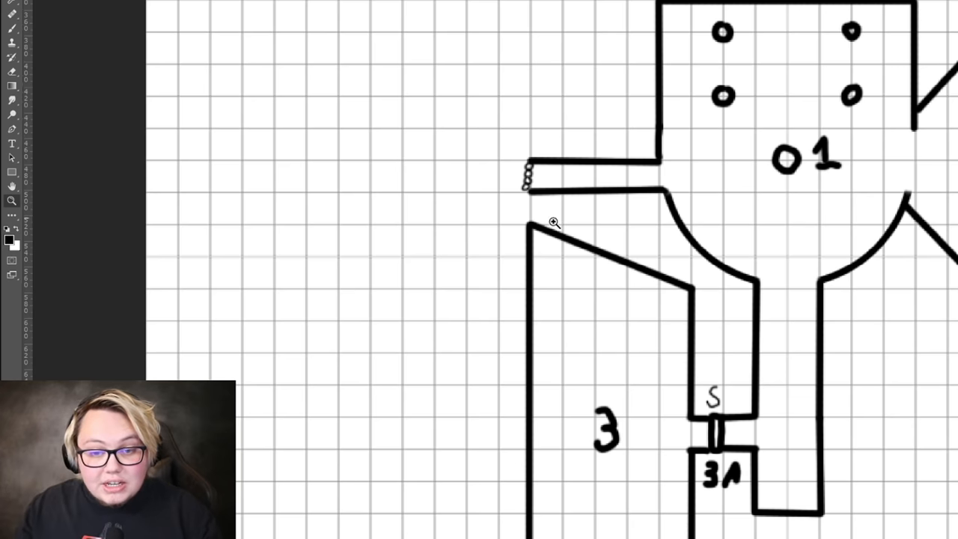
pyautogui.moveTo(761, 316)
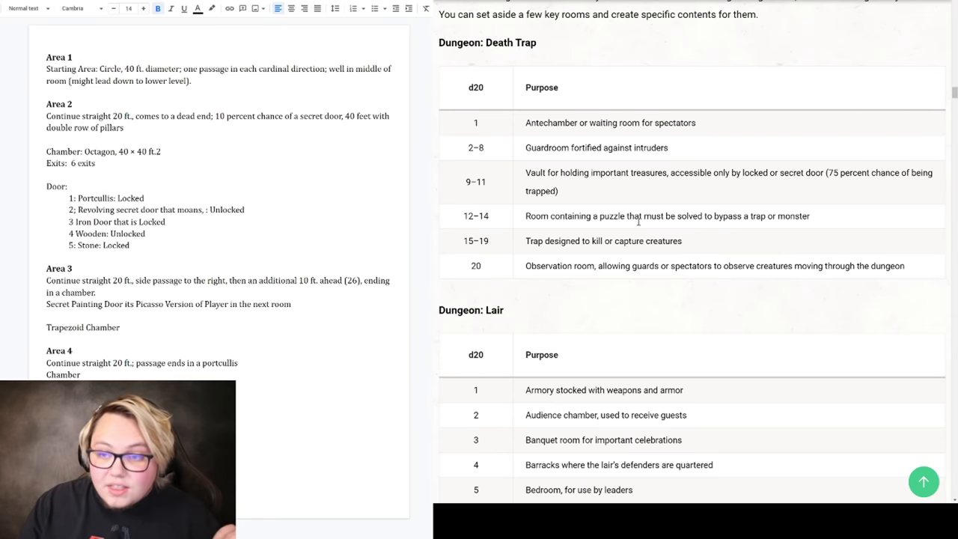
# Scroll the notes through the Area entries, chamber exits and door list.
pyautogui.scroll(-3)
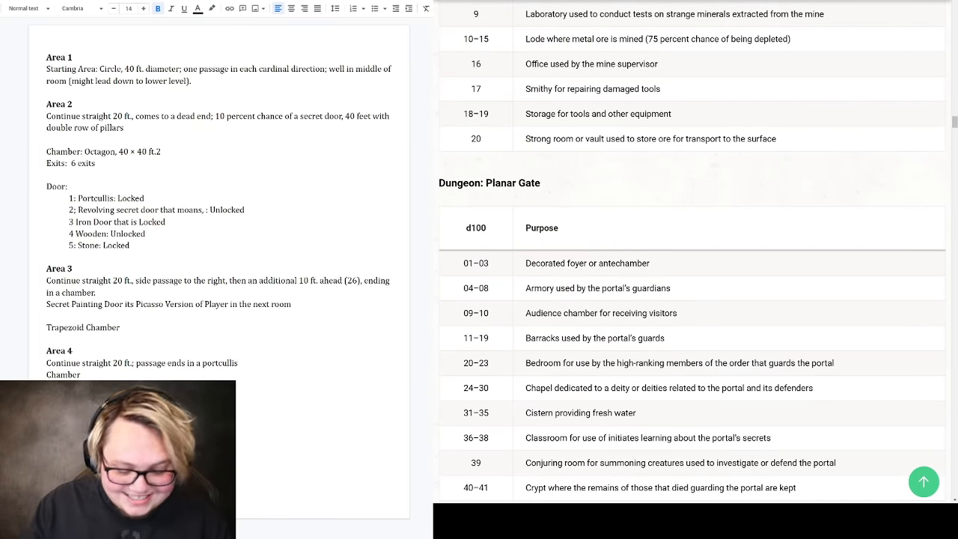
pyautogui.scroll(-3)
pyautogui.write('Planar Gate: Limbo.')
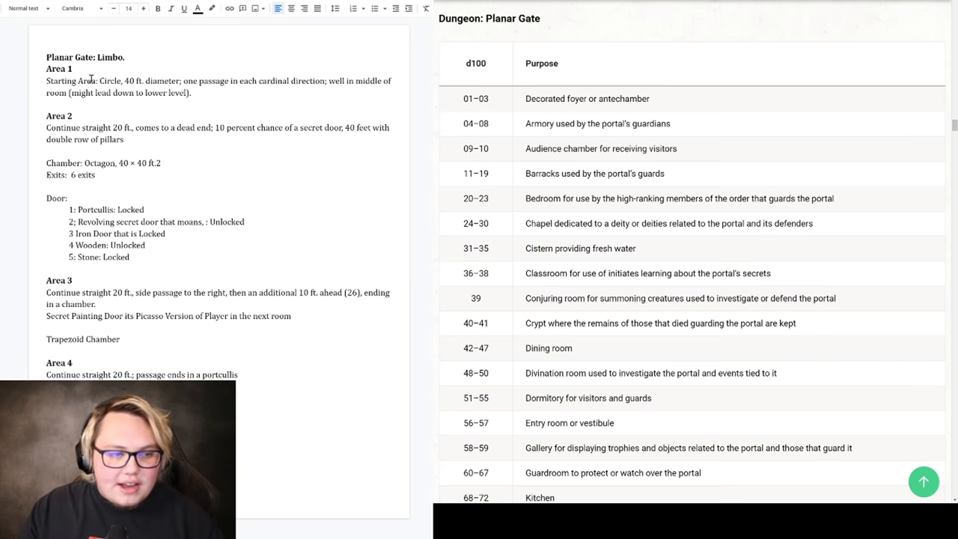
# Label Areas 1–3 audience chamber, conjuring room and trophy gallery, describing the gallery.
pyautogui.doubleClick(600, 148)
pyautogui.write(': Audience chamber for receiving visitors')
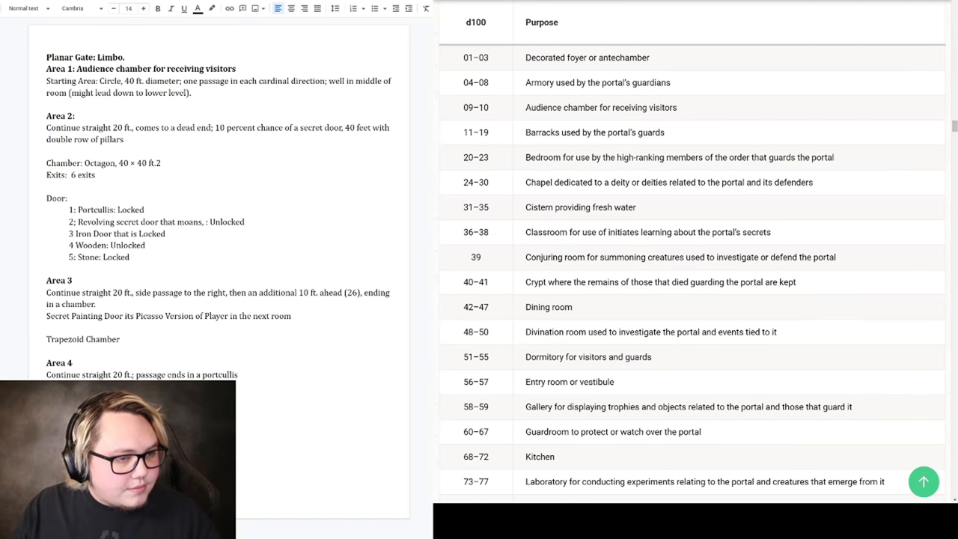
pyautogui.moveTo(667, 135)
pyautogui.write(':')
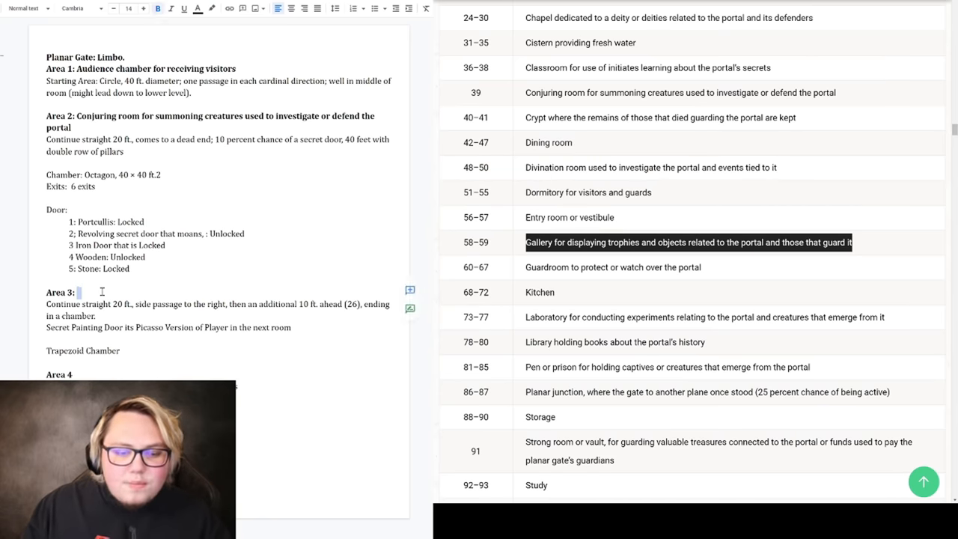
pyautogui.write('Gallery for displaying trophies and objects related to the portal and those that guard it')
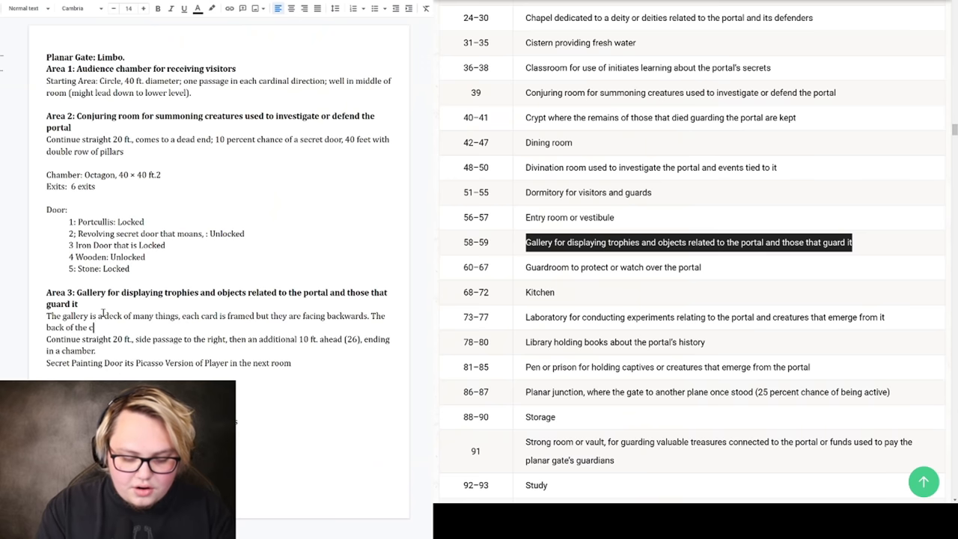
pyautogui.write('ards ar')
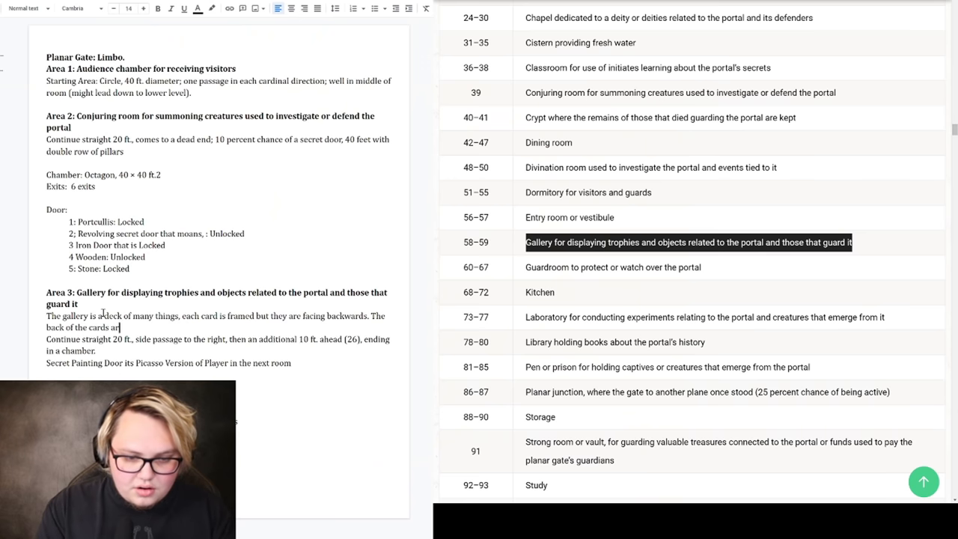
# Scroll the notes to the gallery note, gate title and Area 1 entry.
pyautogui.scroll(-3)
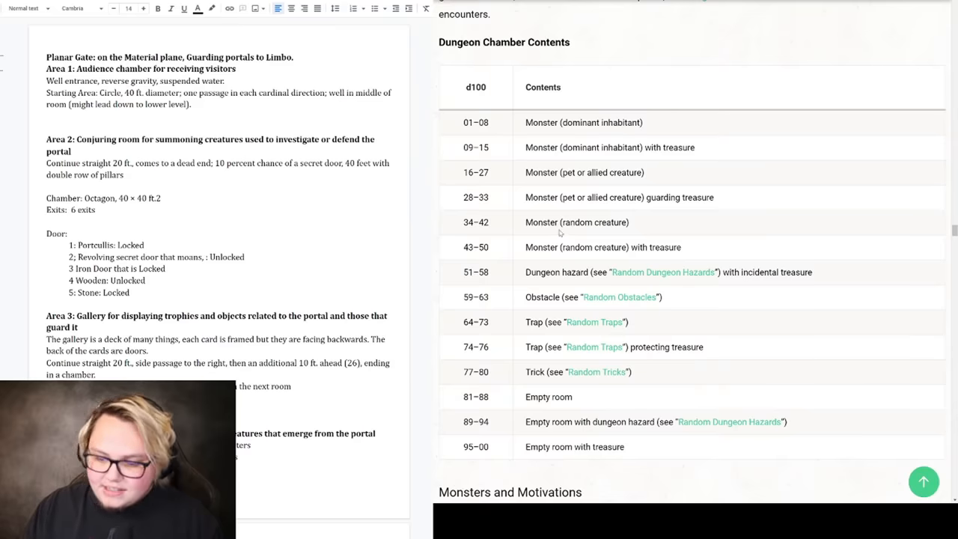
pyautogui.scroll(-3)
pyautogui.write('Trick:')
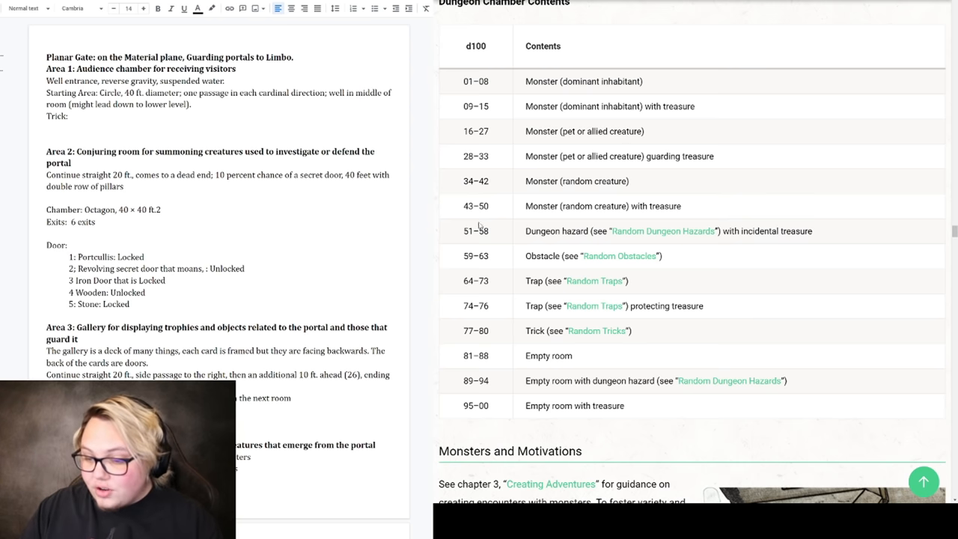
pyautogui.scroll(-3)
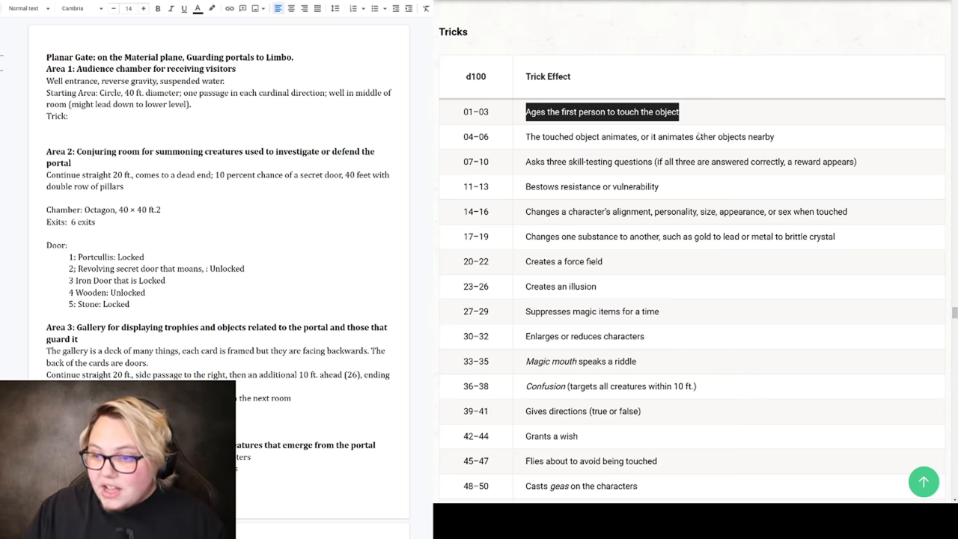
pyautogui.click(649, 136)
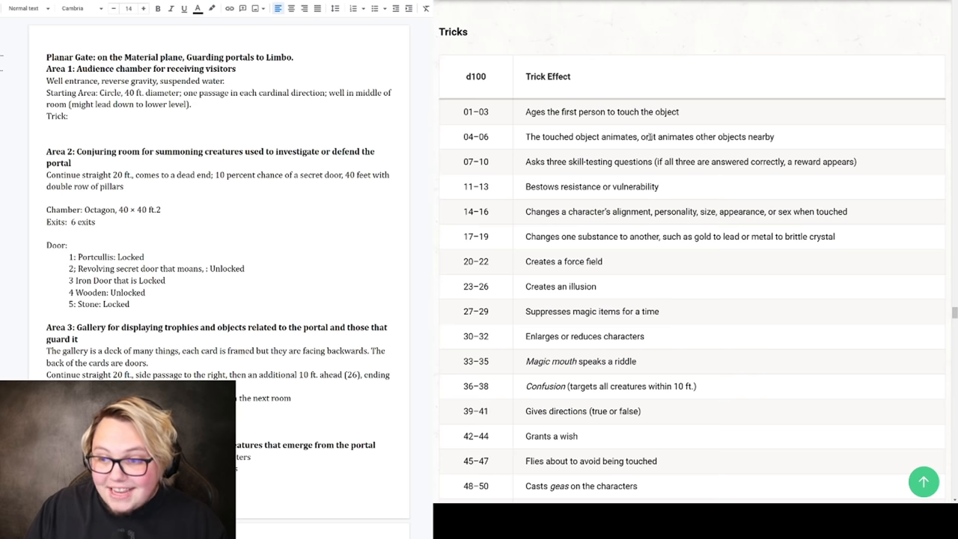
pyautogui.doubleClick(618, 136)
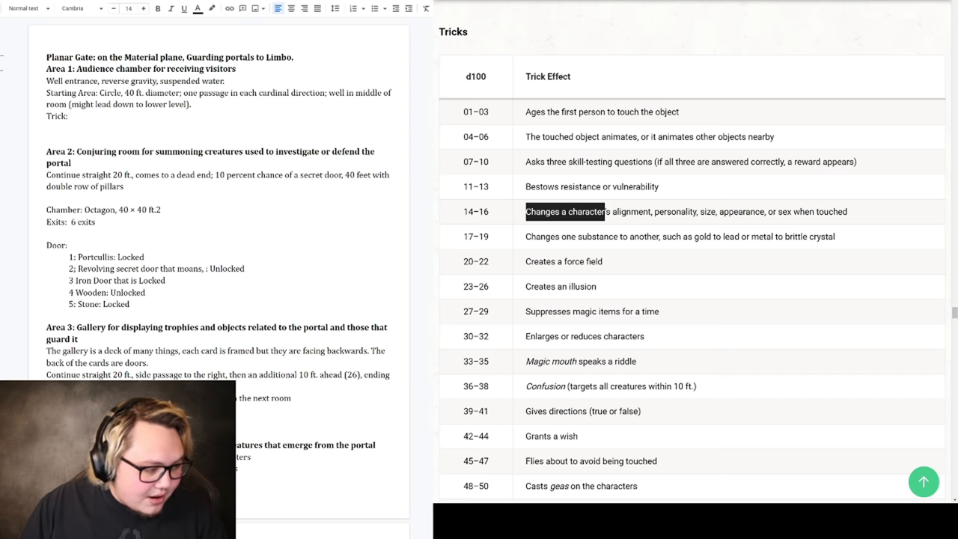
# Type Area 1's trick: a door asking three questions, with Question 2 and Question 3 headings.
pyautogui.write('A door that asks three questions, if all are answered correctly, gain a reward.')
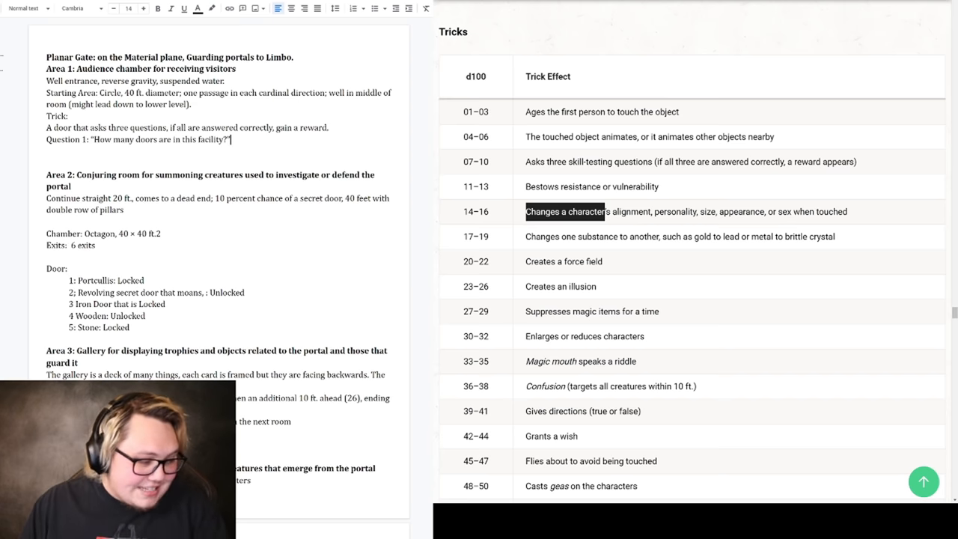
pyautogui.write('Question 2: “Does a portcullis count as a door?”')
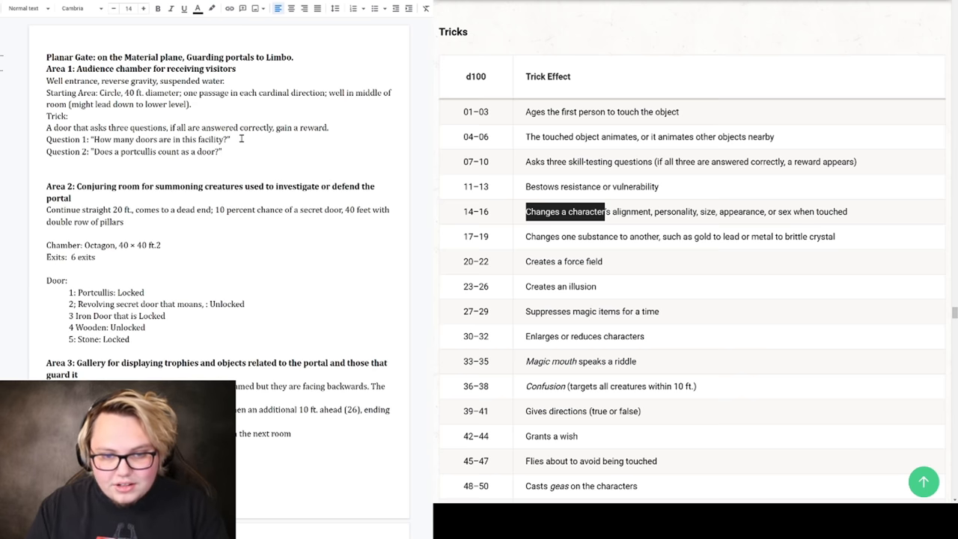
pyautogui.write('Question')
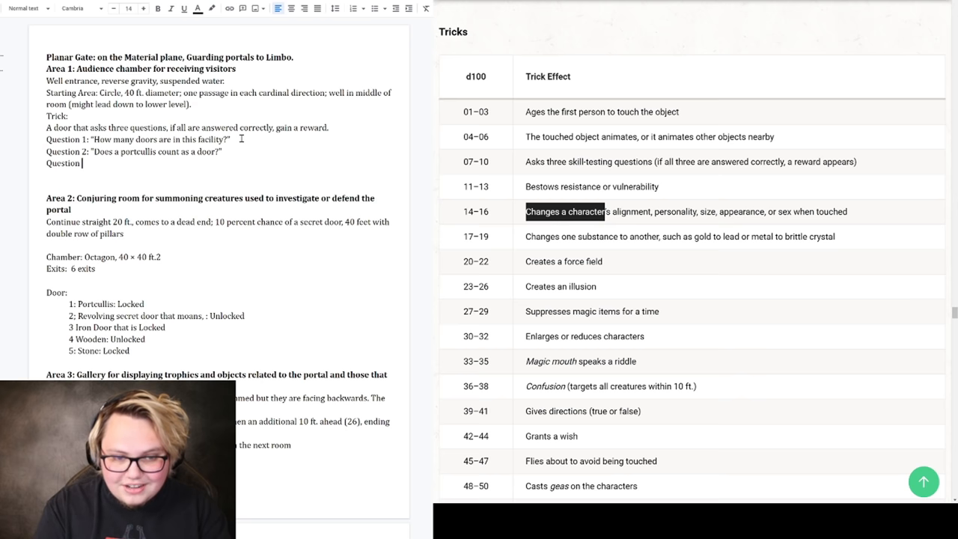
pyautogui.write('3:')
pyautogui.click(134, 151)
pyautogui.write(' "yes:')
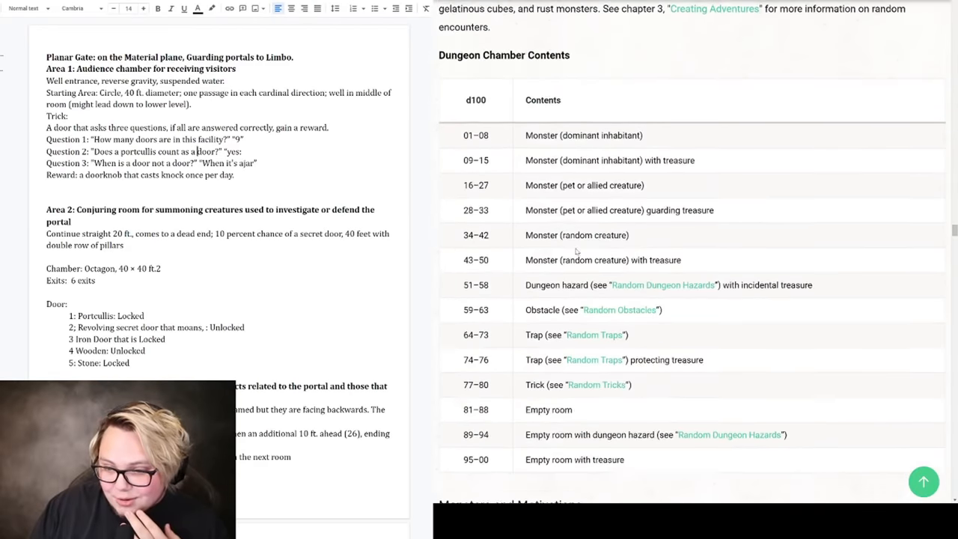
pyautogui.scroll(-3)
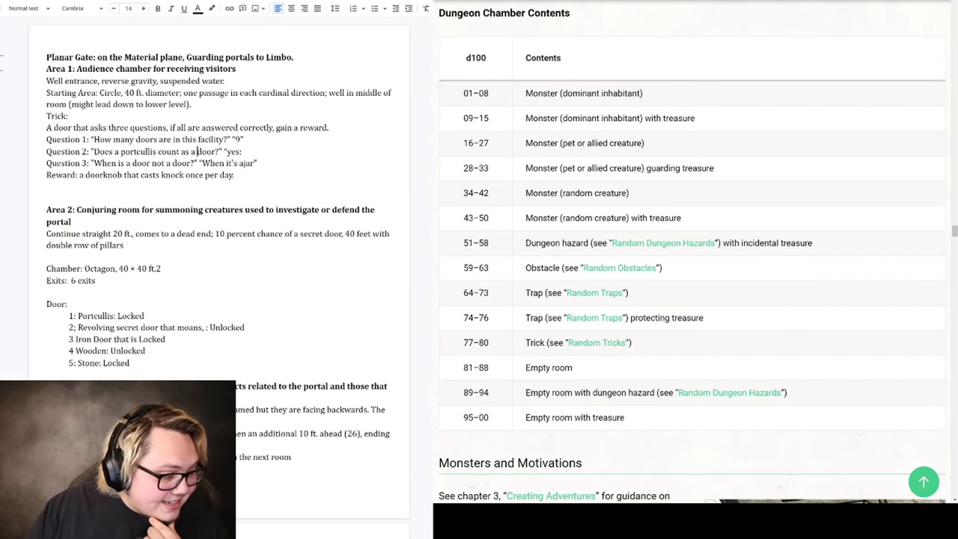
pyautogui.click(158, 8)
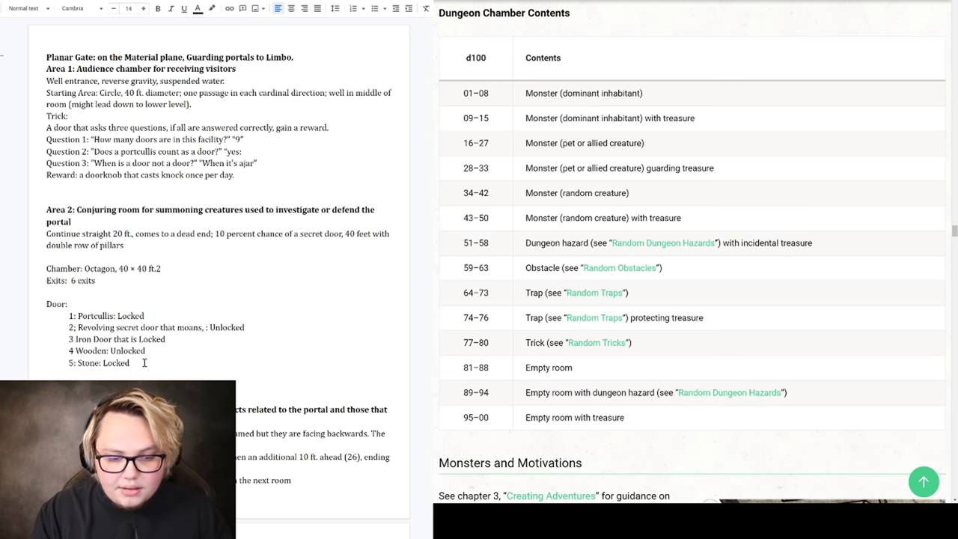
pyautogui.scroll(-3)
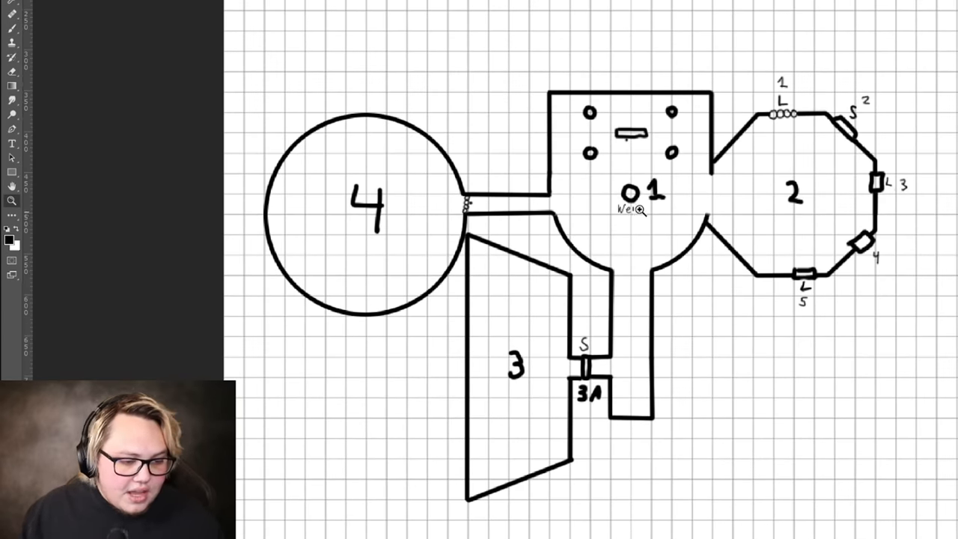
pyautogui.moveTo(638, 141)
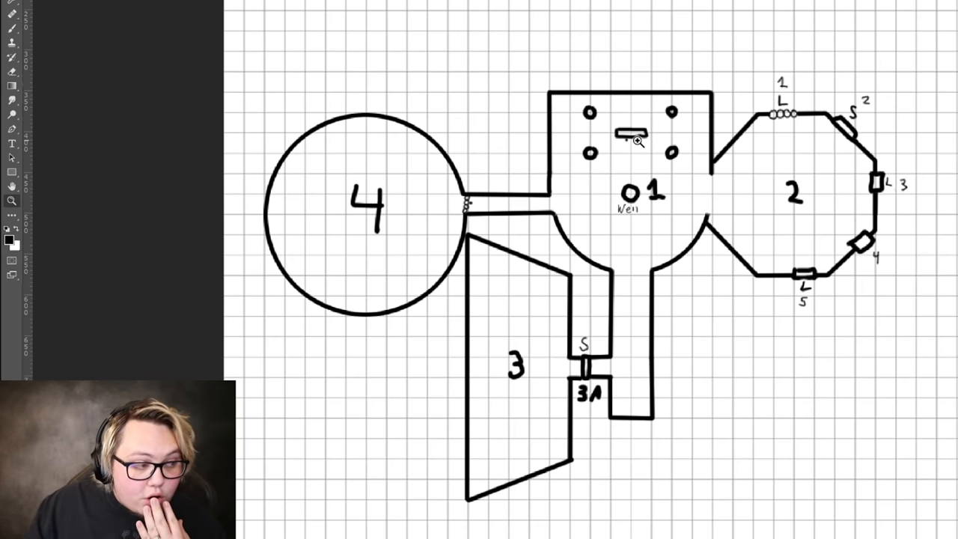
pyautogui.moveTo(838, 169)
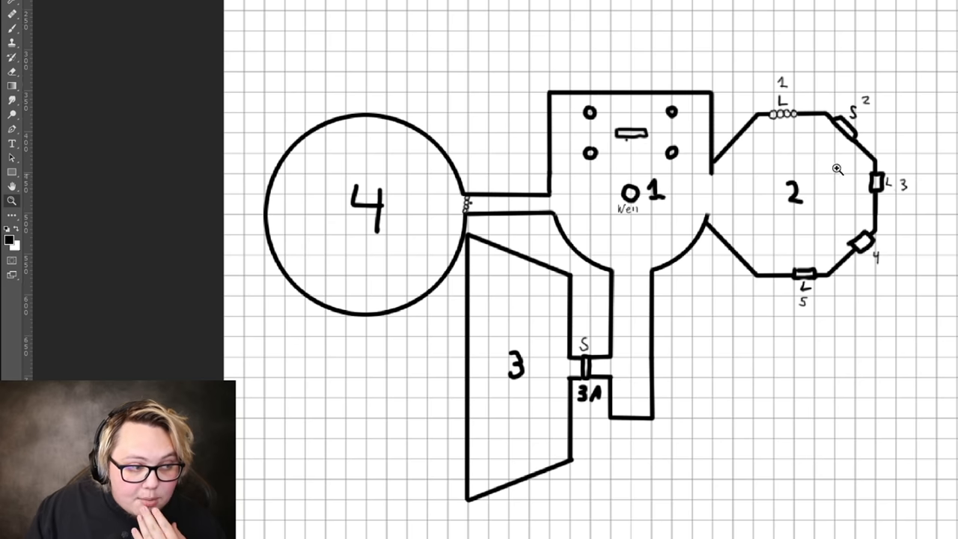
pyautogui.moveTo(827, 196)
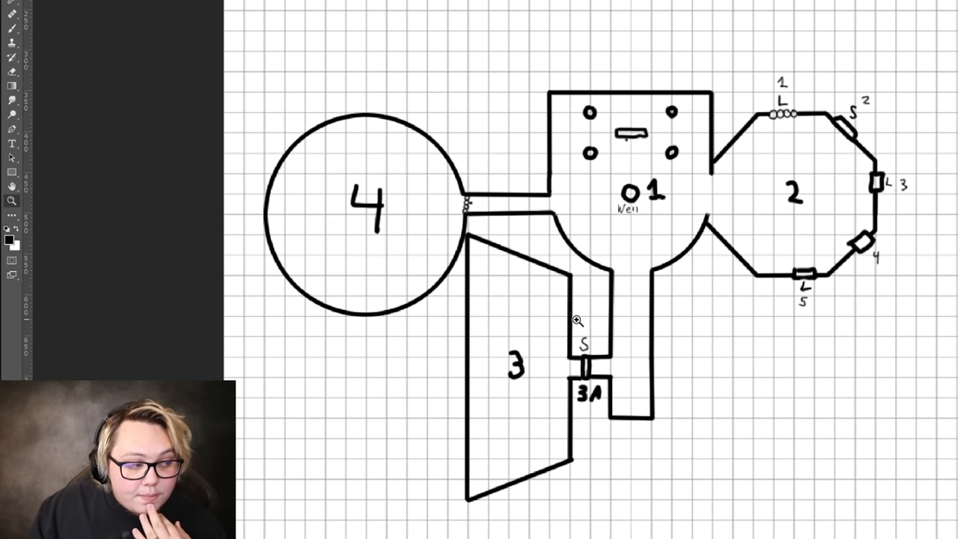
pyautogui.moveTo(584, 372)
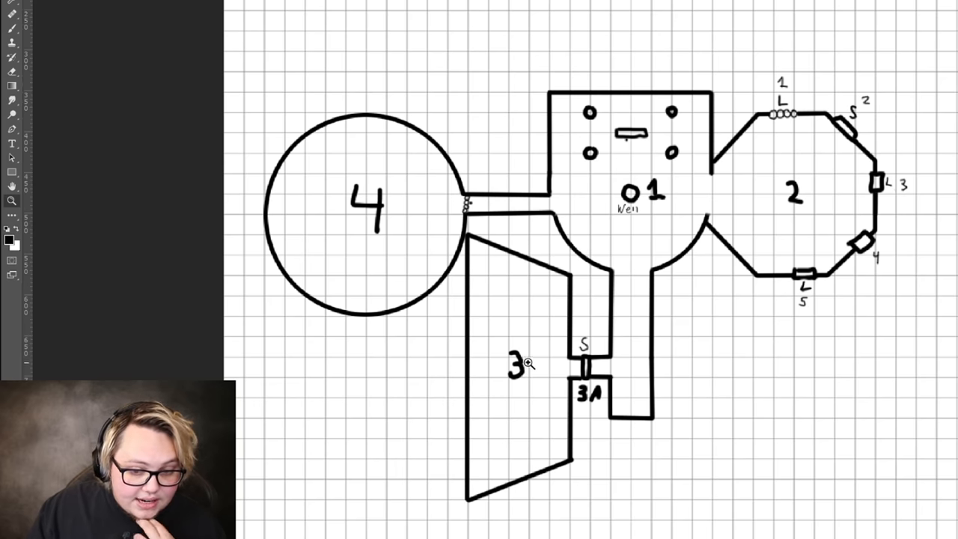
pyautogui.moveTo(371, 227)
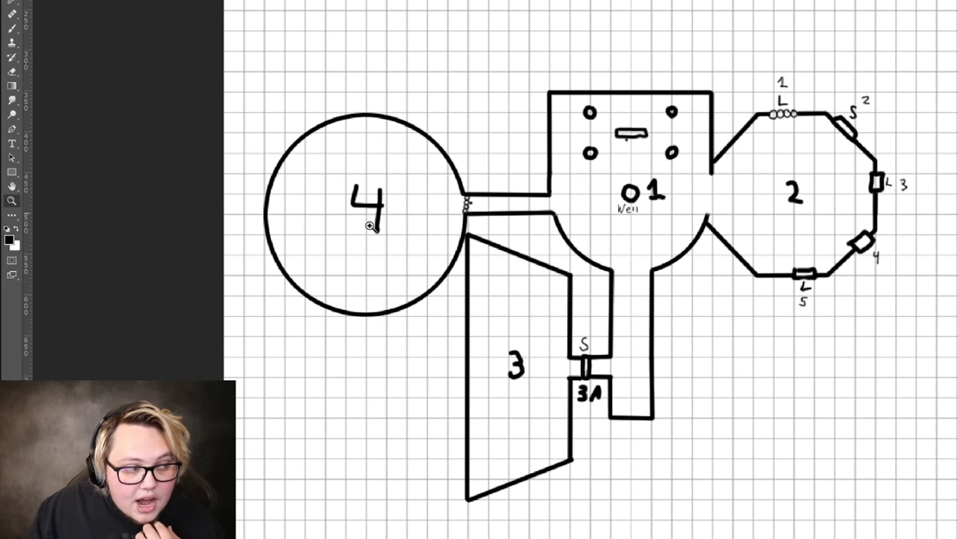
pyautogui.moveTo(479, 209)
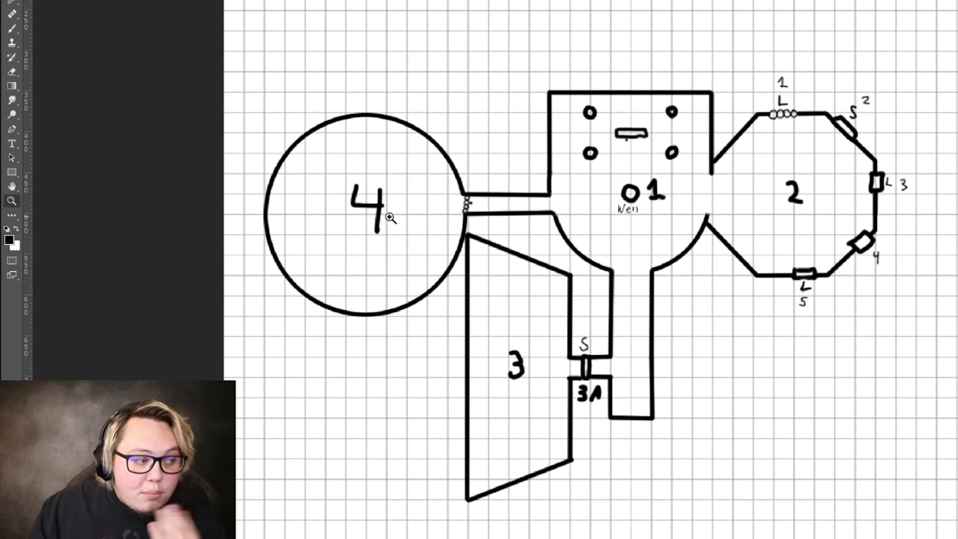
pyautogui.moveTo(547, 220)
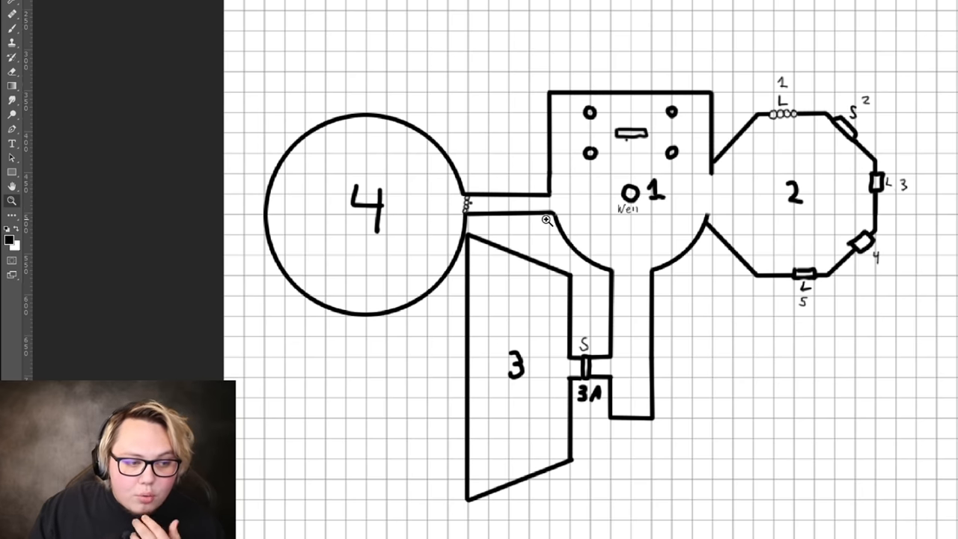